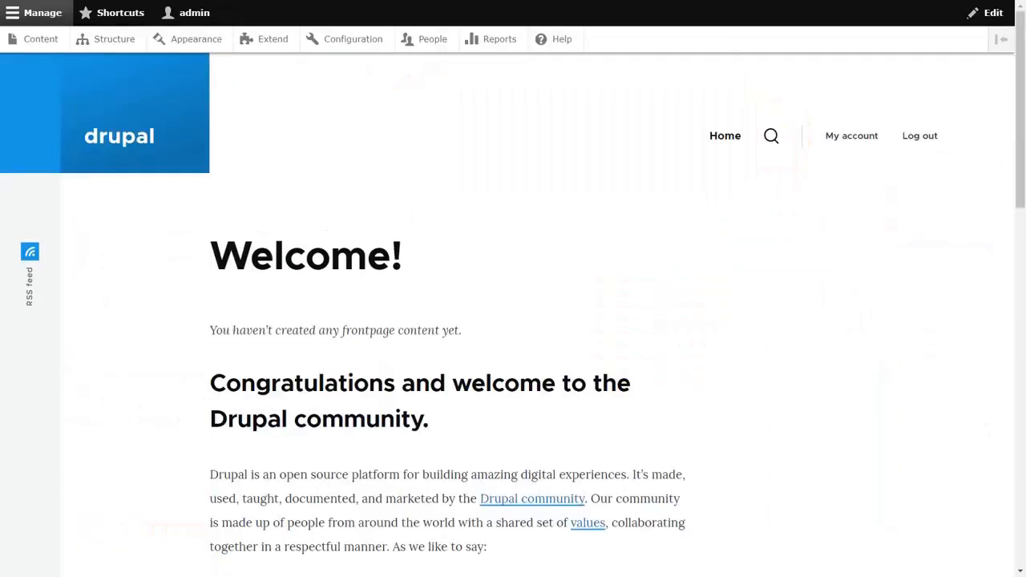
- Open Extend, scroll to Web services, and expand the REST UI module details
{"action": "left_click", "coordinate": [272, 39]}
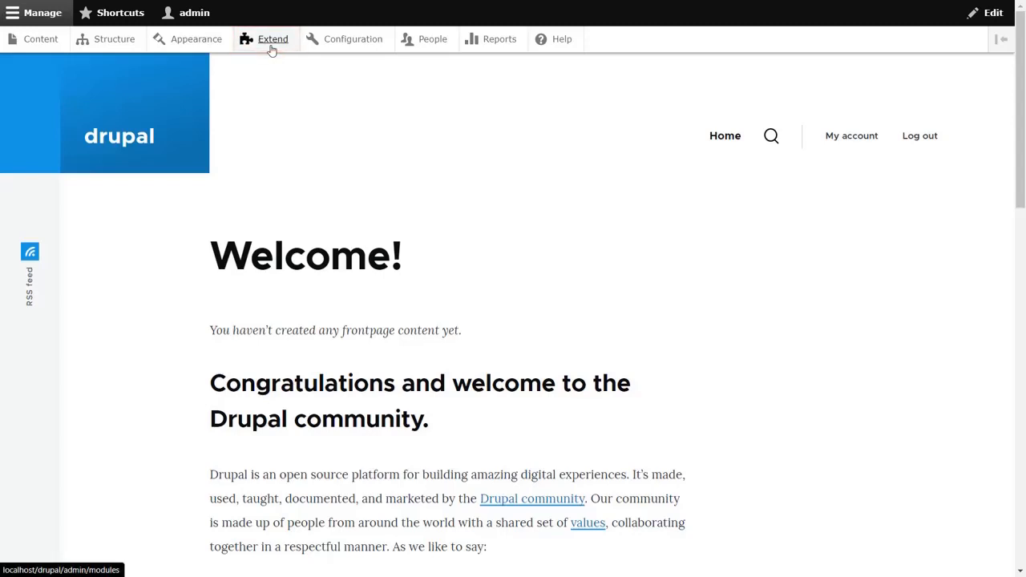
{"action": "left_click", "coordinate": [273, 38]}
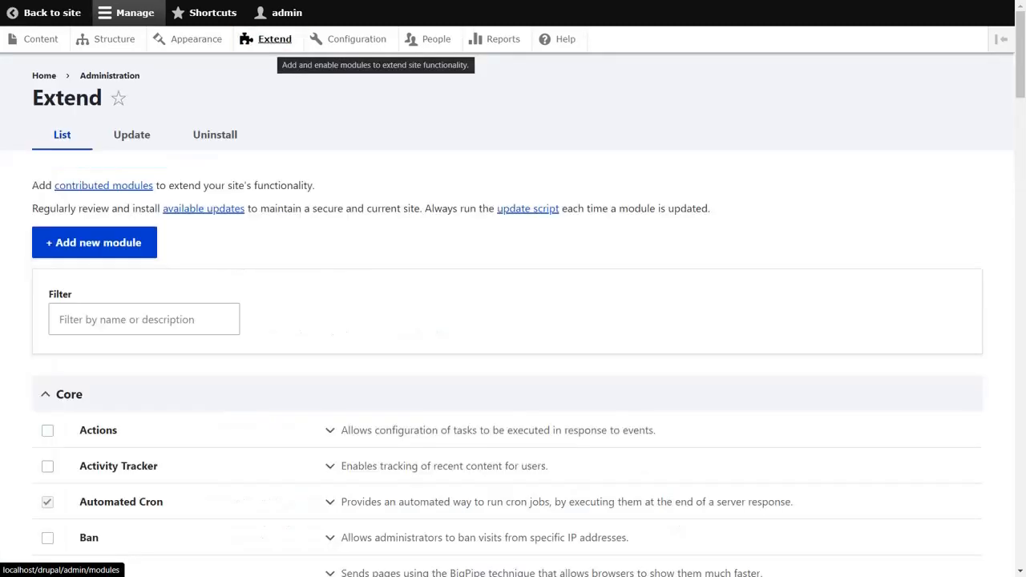
{"action": "scroll", "scroll_direction": "down", "scroll_amount": 3}
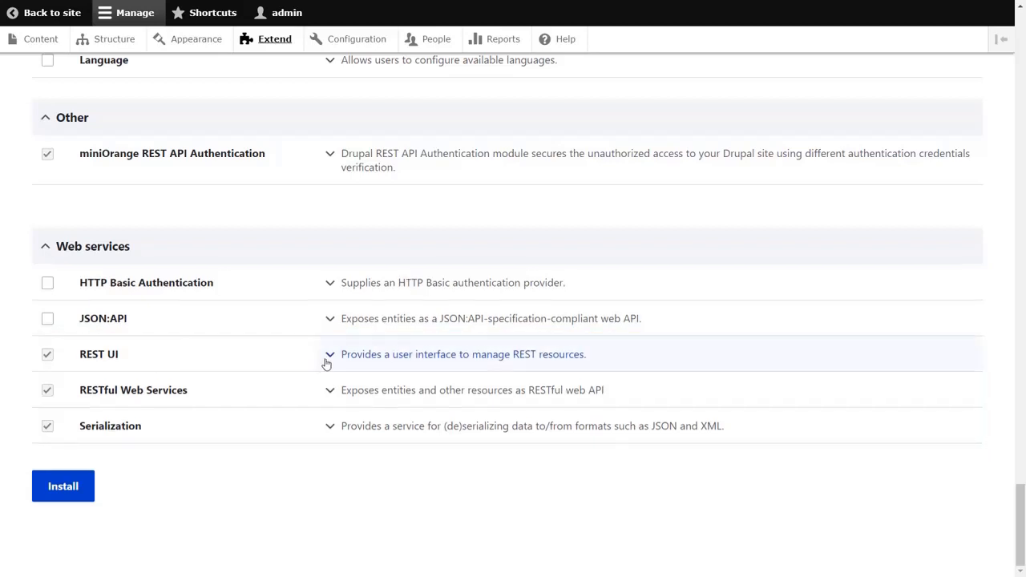
{"action": "left_click", "coordinate": [329, 353]}
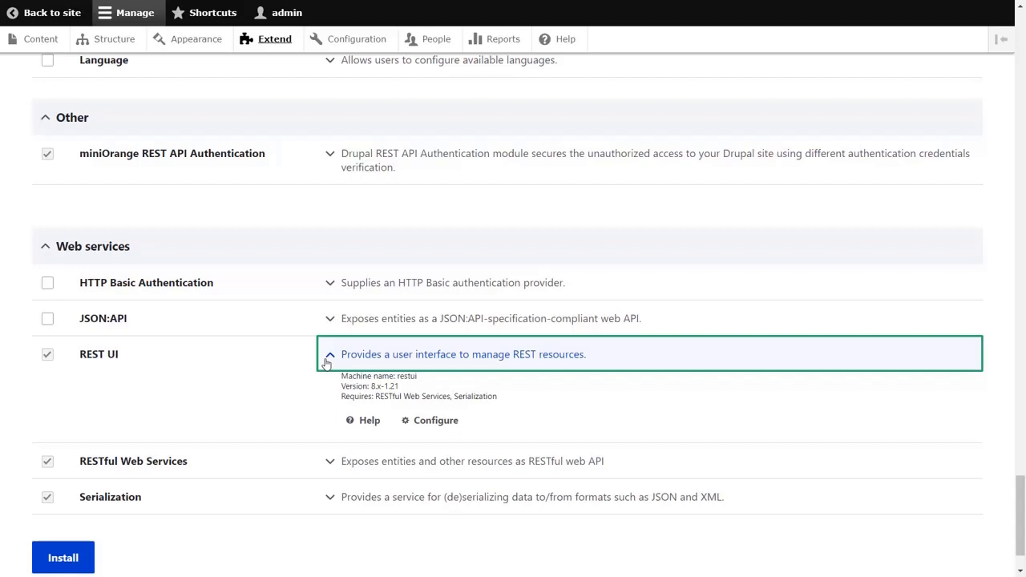
{"action": "mouse_move", "coordinate": [432, 420]}
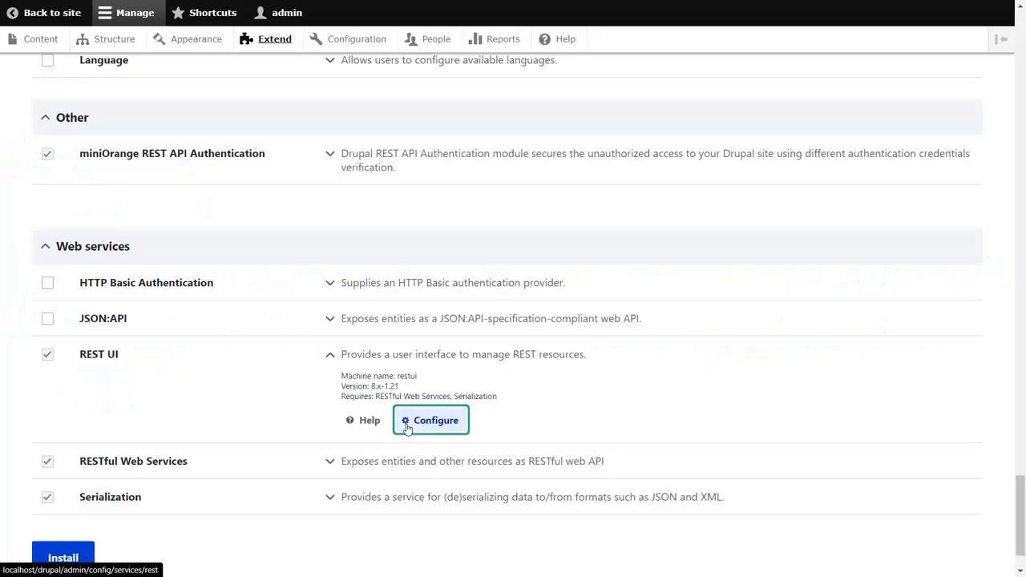
- Enable the Content REST resource with POST, json and rest_api_authentication, and save
{"action": "left_click", "coordinate": [431, 420]}
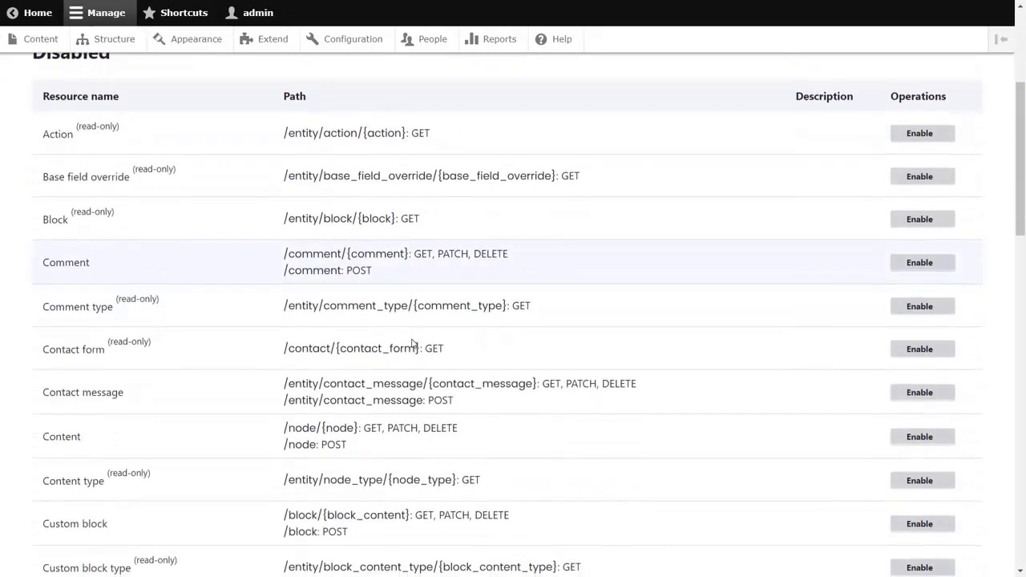
{"action": "scroll", "scroll_direction": "down", "scroll_amount": 3}
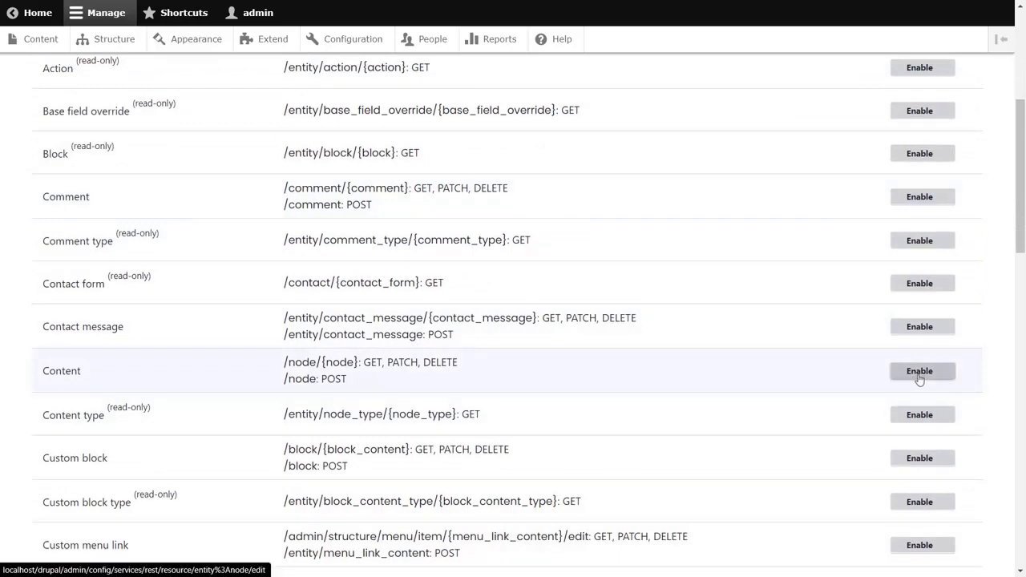
{"action": "left_click", "coordinate": [920, 370]}
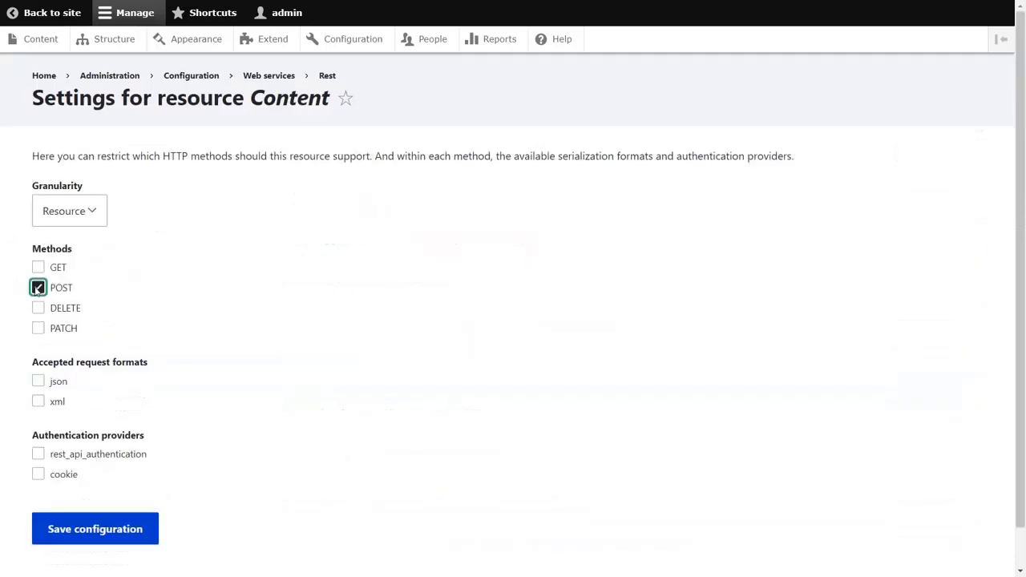
{"action": "left_click", "coordinate": [38, 381]}
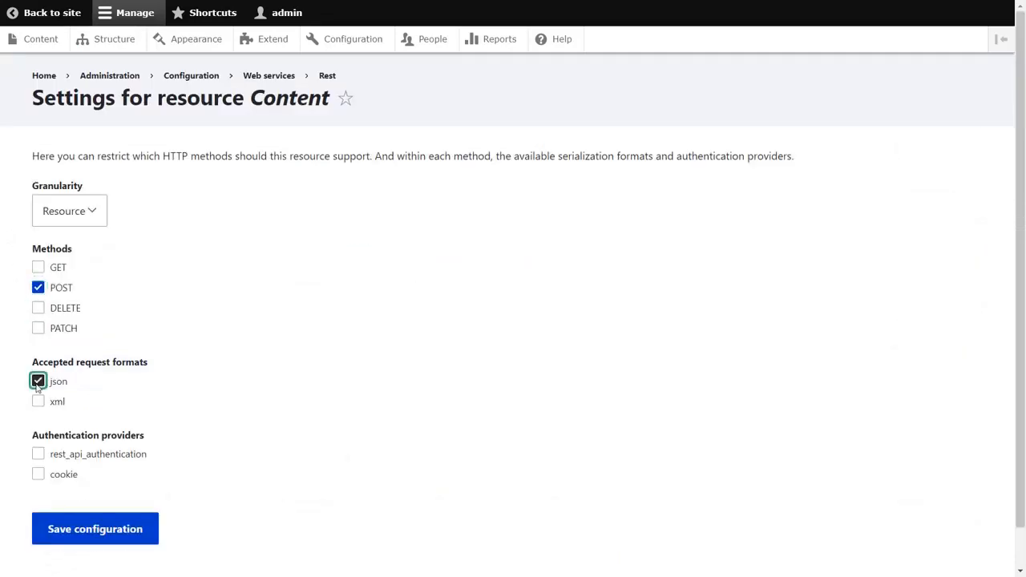
{"action": "left_click", "coordinate": [37, 454]}
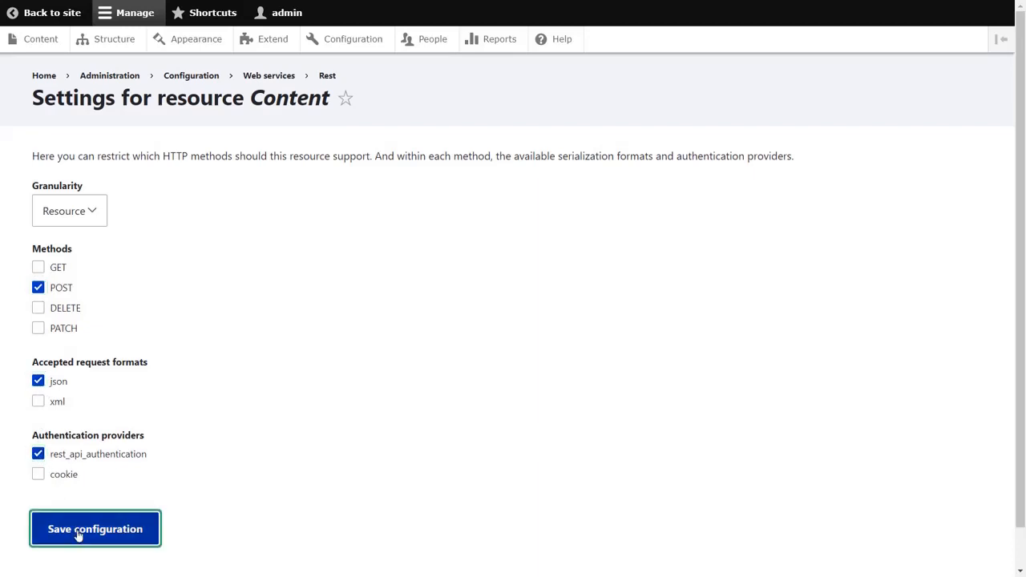
{"action": "left_click", "coordinate": [95, 529]}
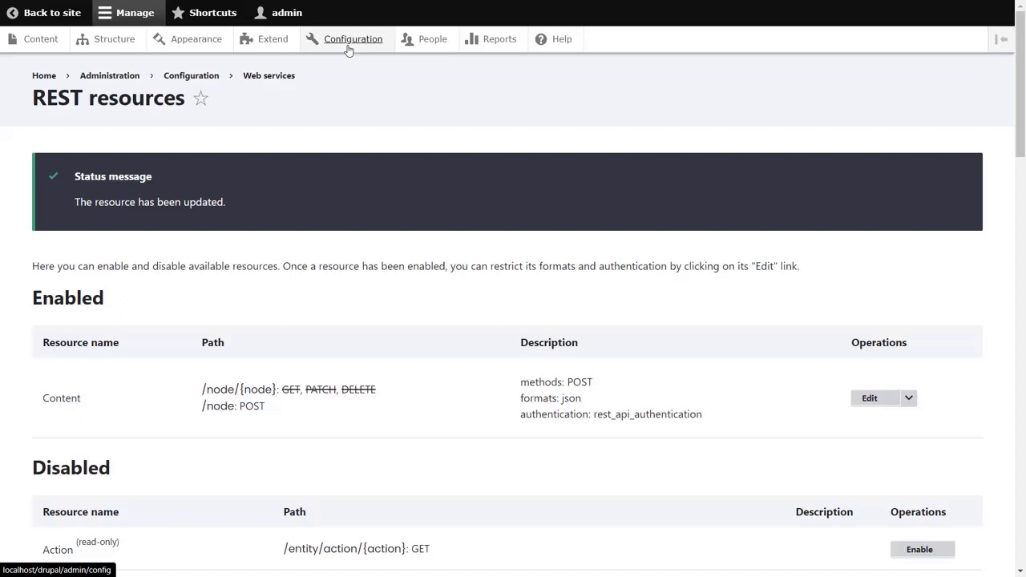
- Set REST API Authentication to JWT with username attribute 'name' and save
{"action": "left_click", "coordinate": [353, 39]}
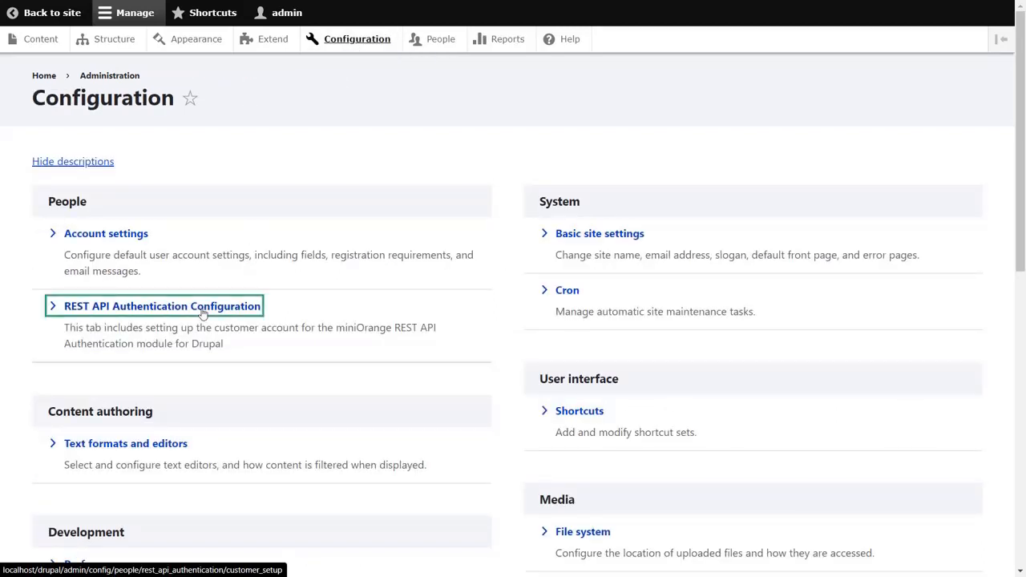
{"action": "left_click", "coordinate": [161, 306]}
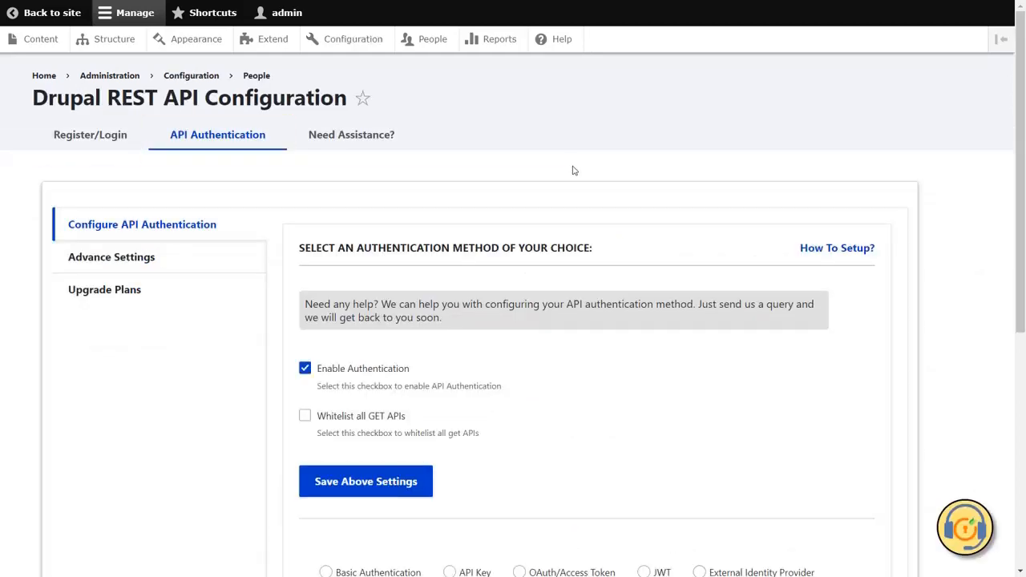
{"action": "left_click", "coordinate": [643, 238]}
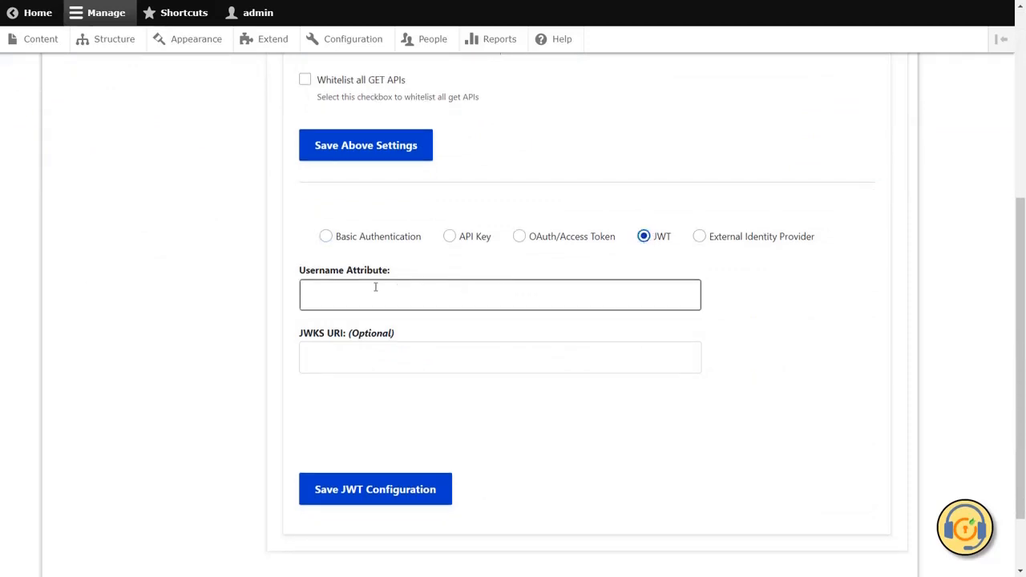
{"action": "type", "text": "name"}
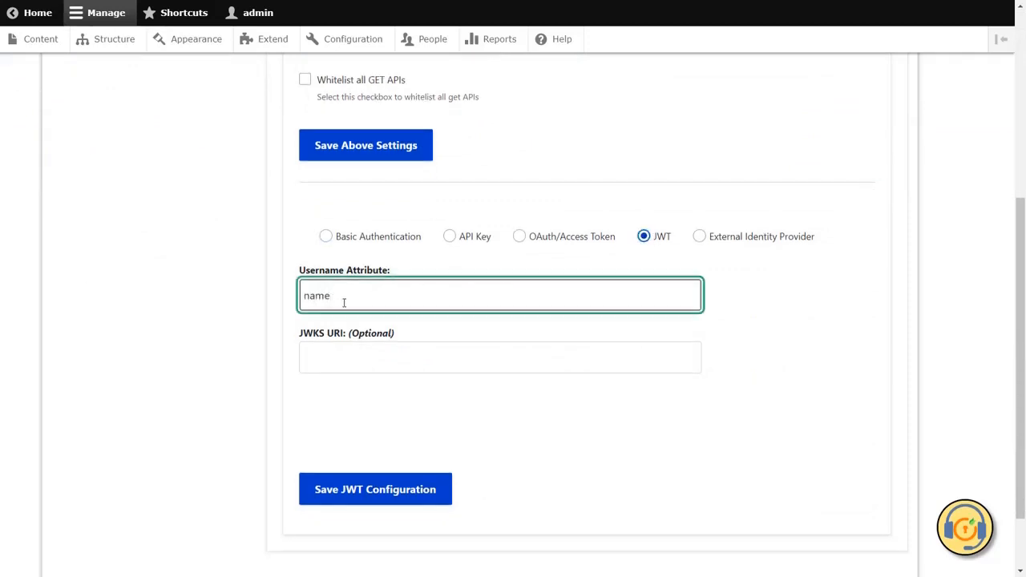
{"action": "left_click", "coordinate": [500, 358]}
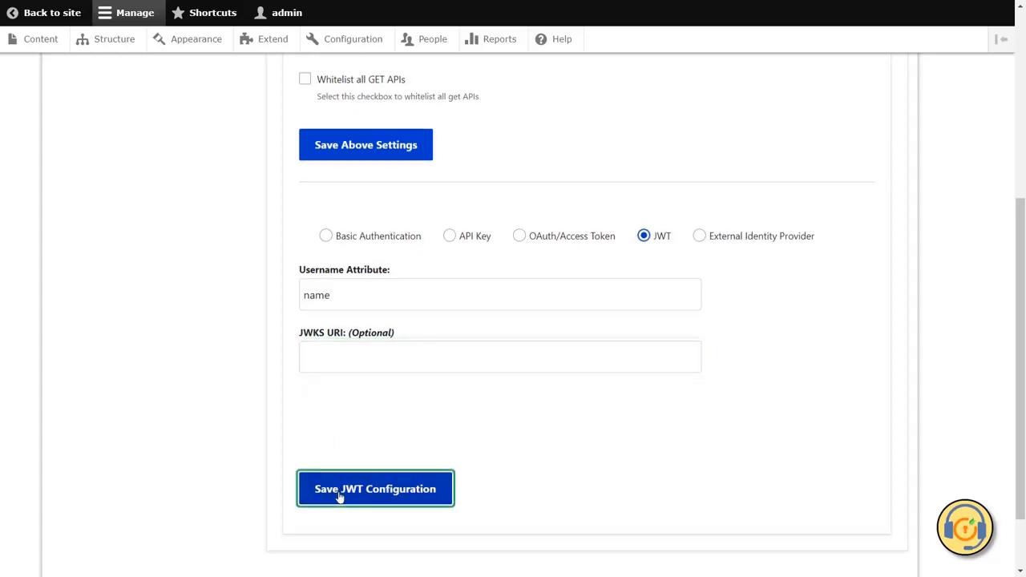
{"action": "left_click", "coordinate": [375, 489]}
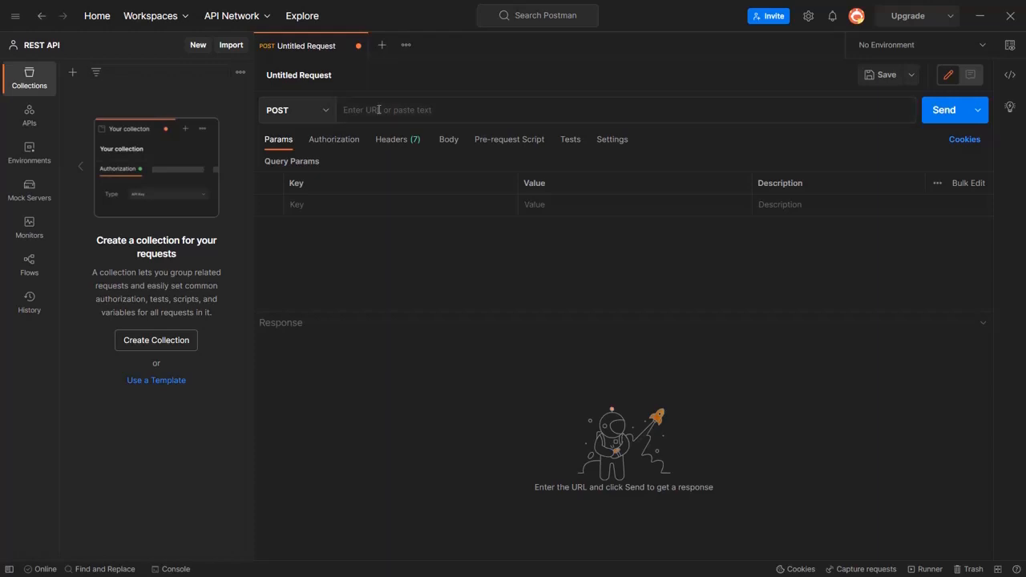
{"action": "type", "text": "http://localhost/drupal/rest_api/id_token"}
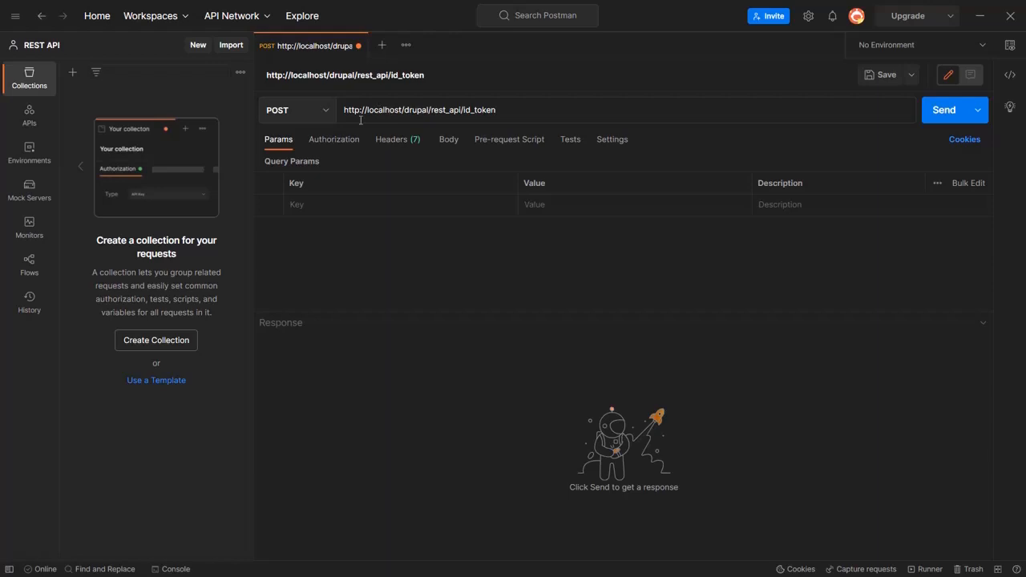
{"action": "left_click", "coordinate": [334, 139]}
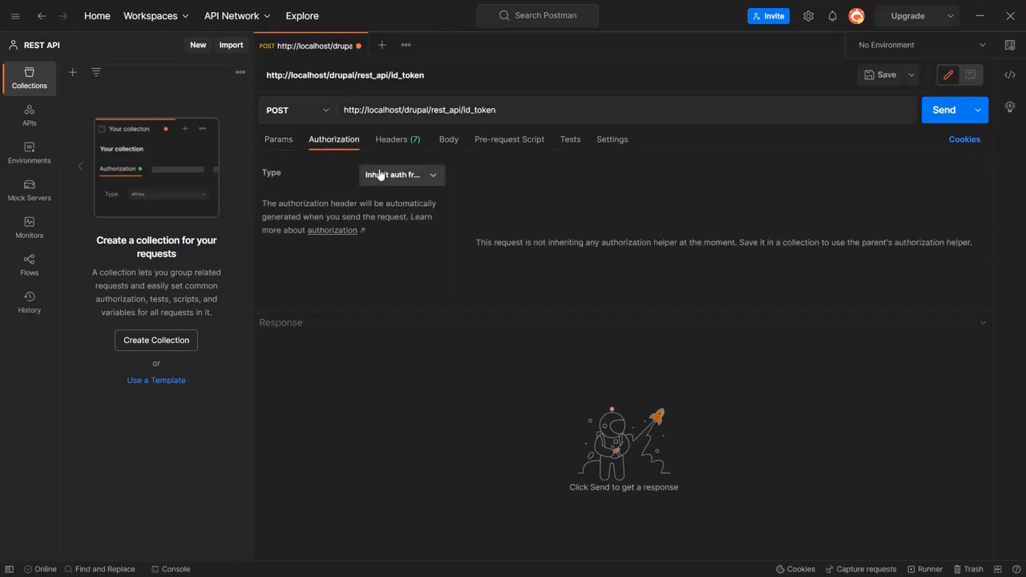
{"action": "left_click", "coordinate": [401, 174]}
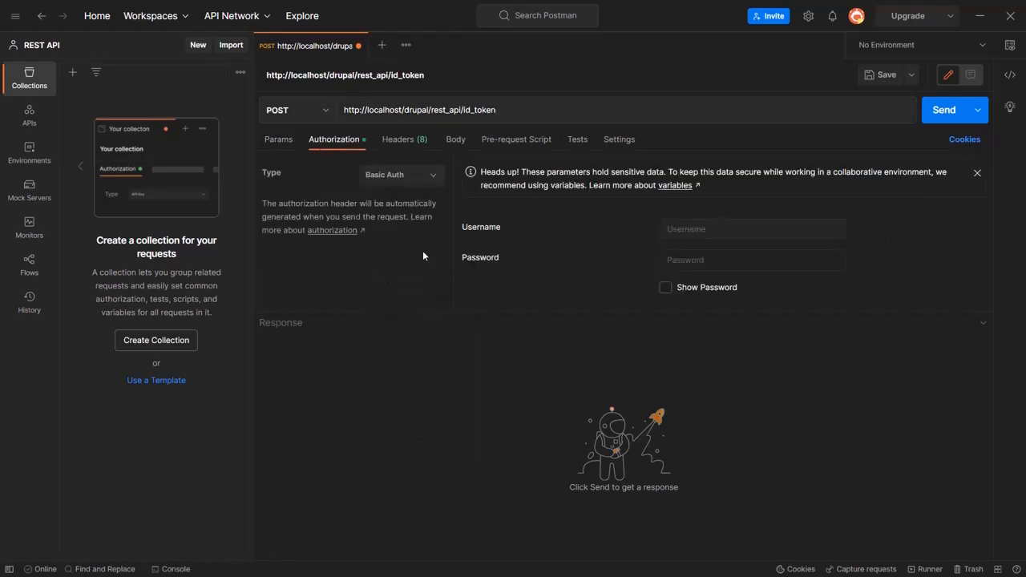
{"action": "type", "text": "admin"}
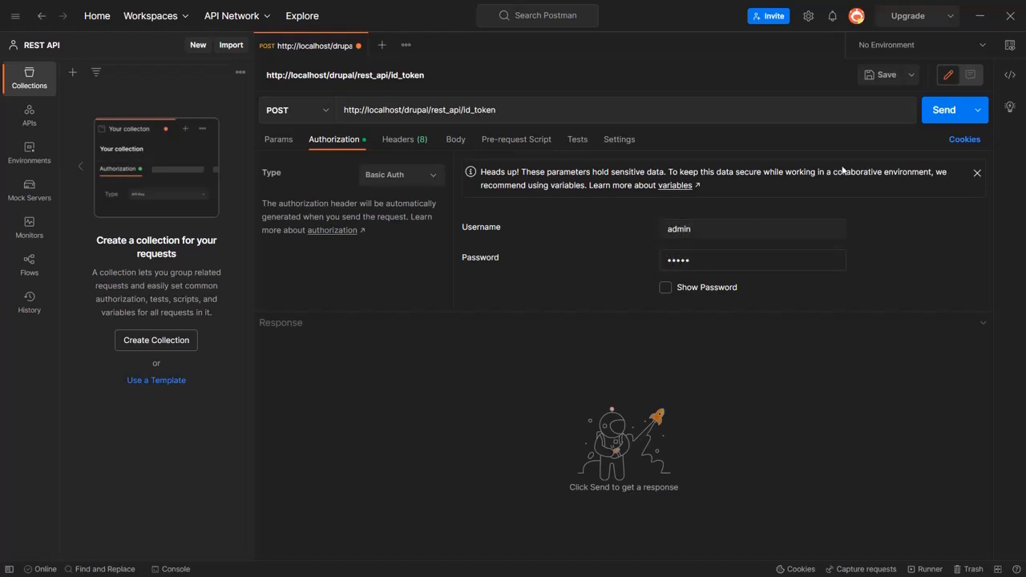
{"action": "left_click", "coordinate": [944, 110]}
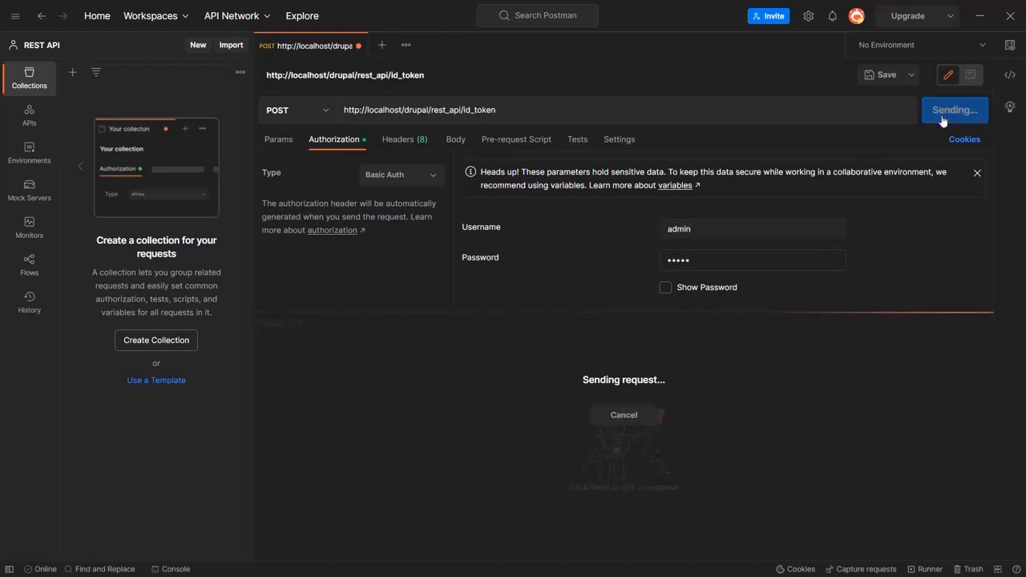
{"action": "left_click", "coordinate": [950, 110]}
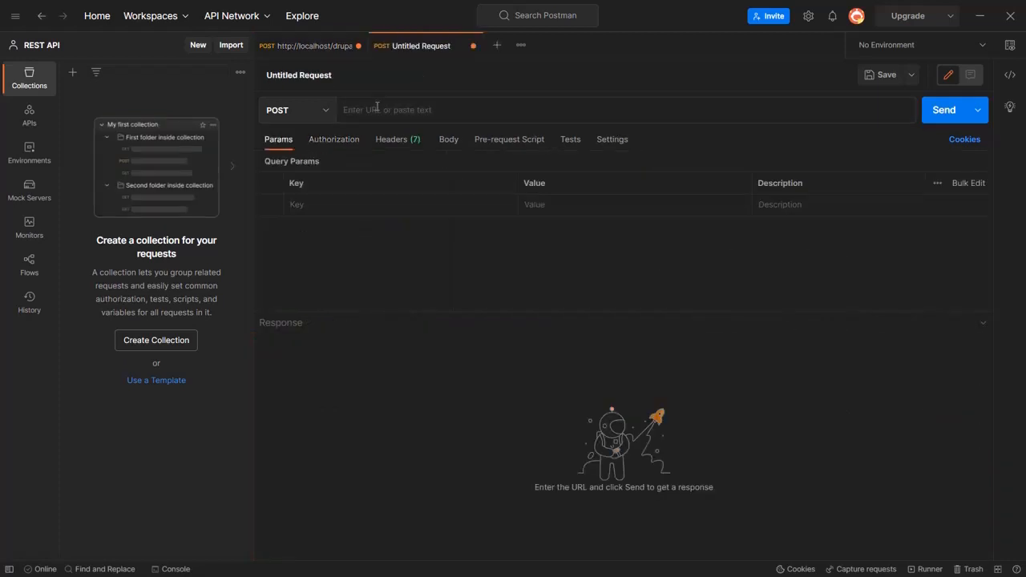
{"action": "type", "text": "http://localhost/drupal/node?_format=json"}
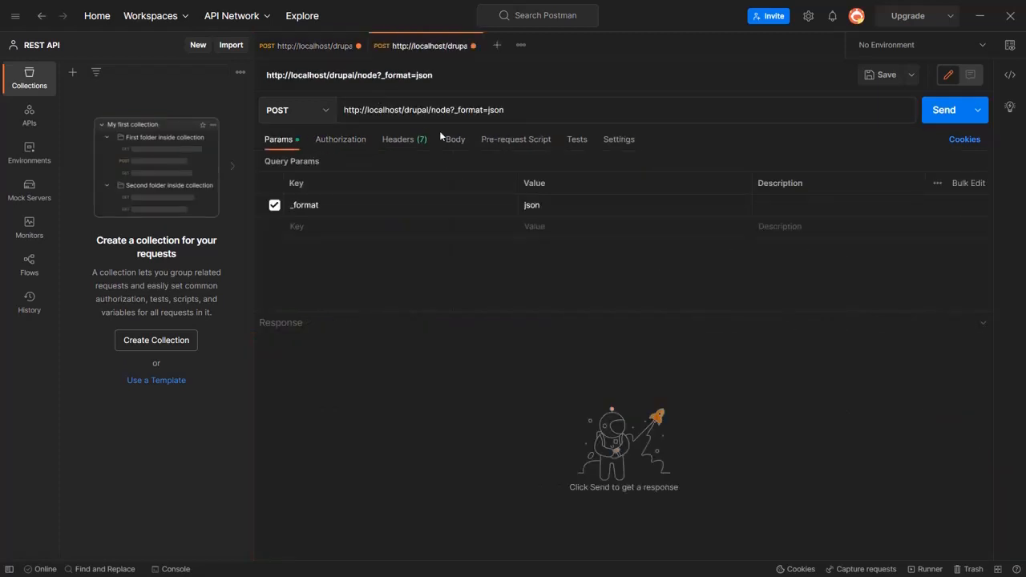
{"action": "left_click", "coordinate": [455, 138]}
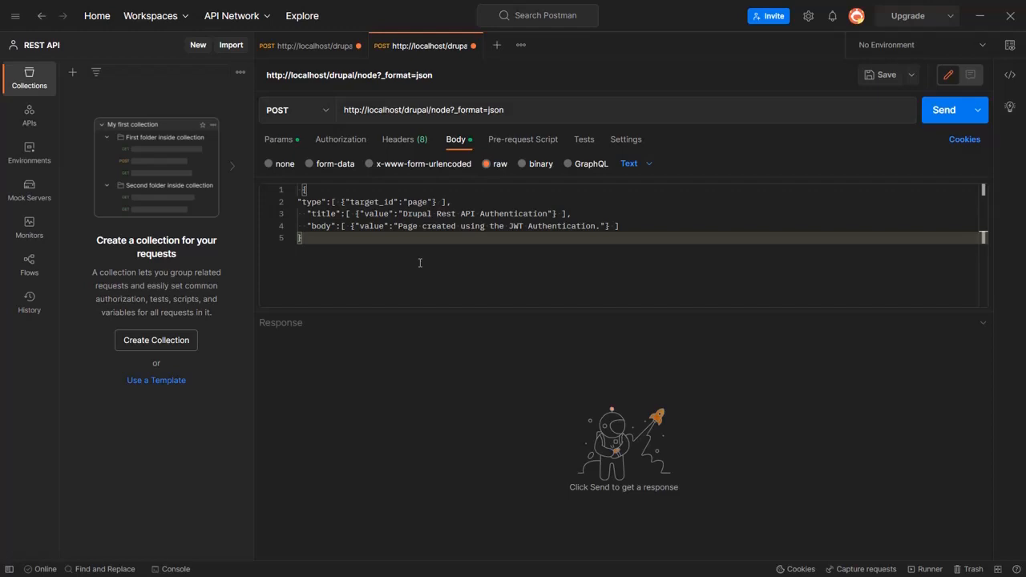
{"action": "mouse_move", "coordinate": [833, 136]}
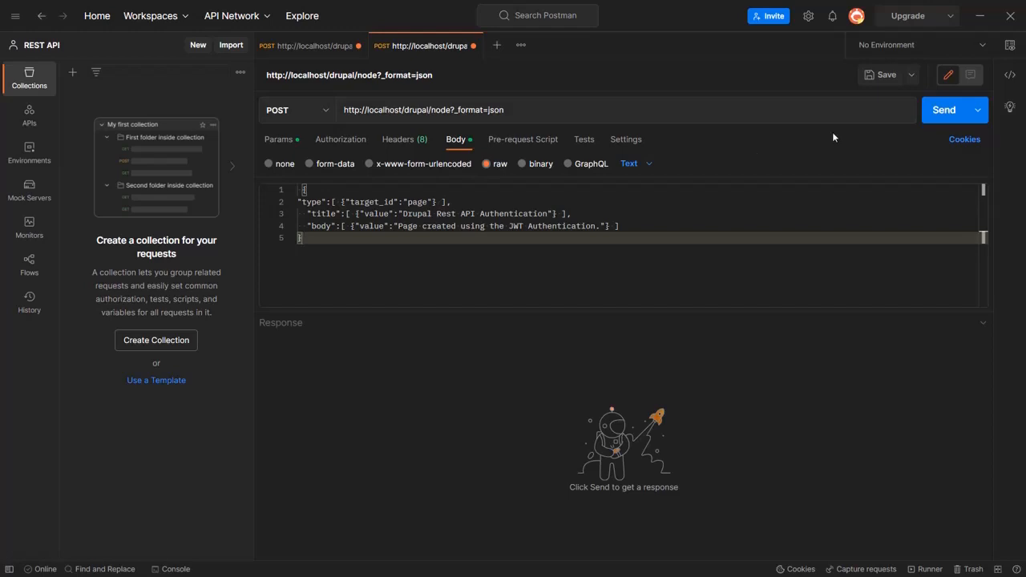
{"action": "mouse_move", "coordinate": [944, 110]}
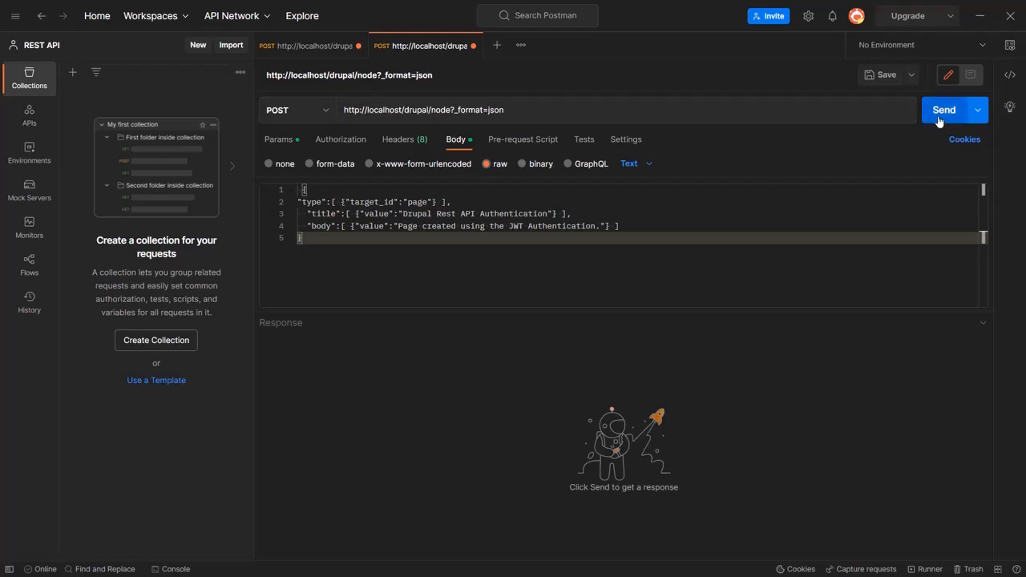
{"action": "left_click", "coordinate": [944, 110]}
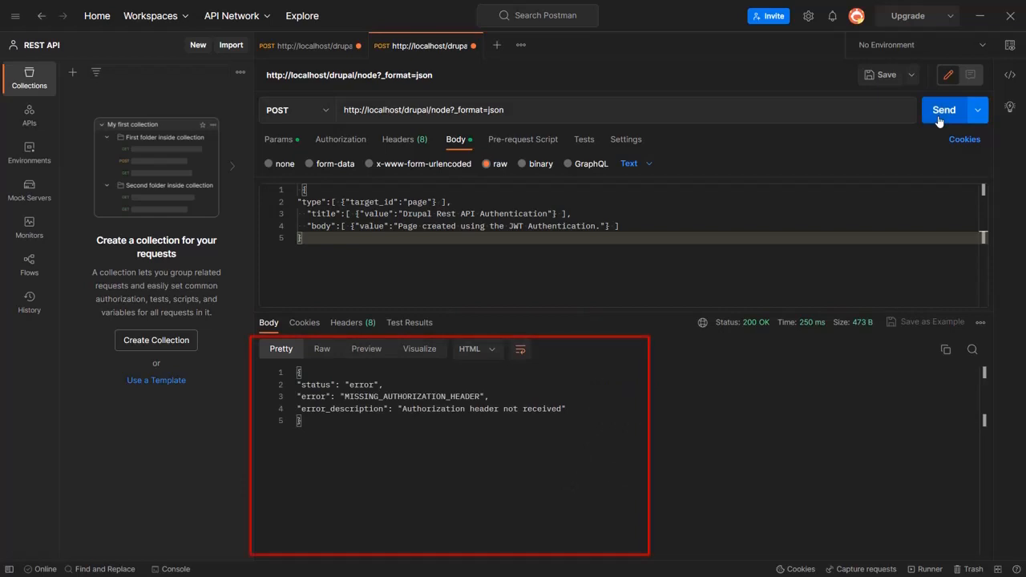
{"action": "mouse_move", "coordinate": [1019, 204]}
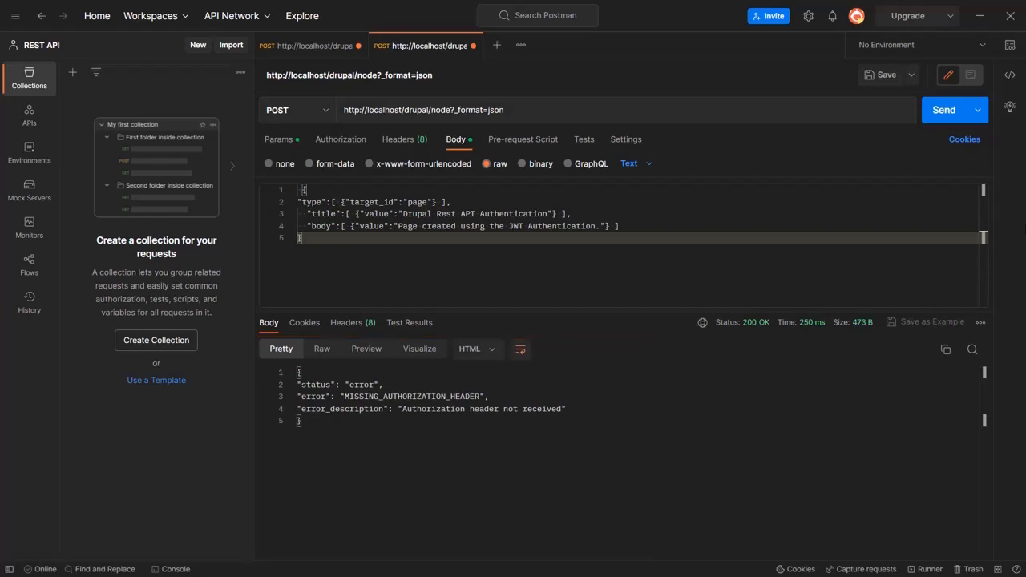
- Switch the node request's authorization to Bearer Token with the JWT and resend
{"action": "left_click", "coordinate": [278, 139]}
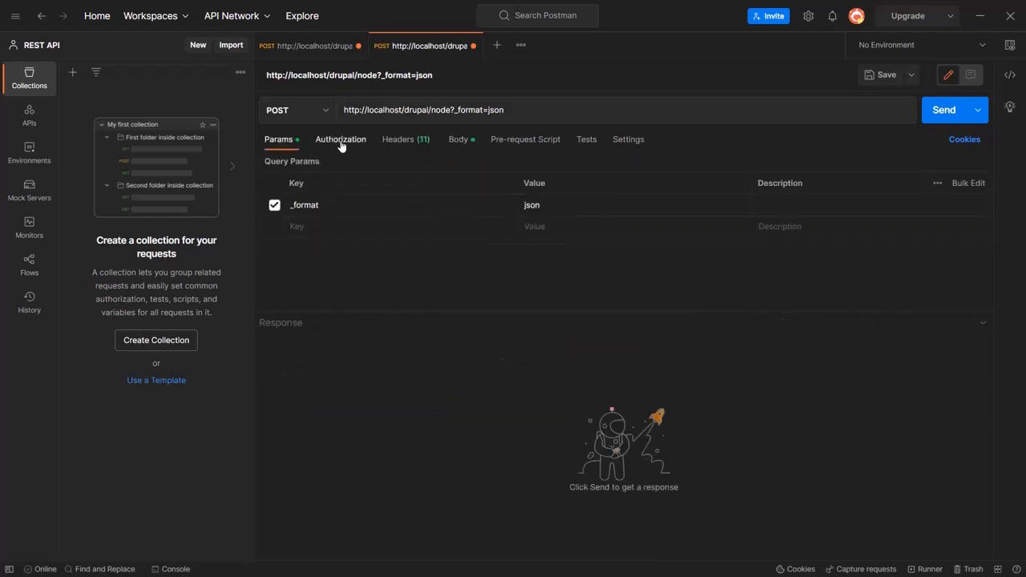
{"action": "left_click", "coordinate": [340, 138]}
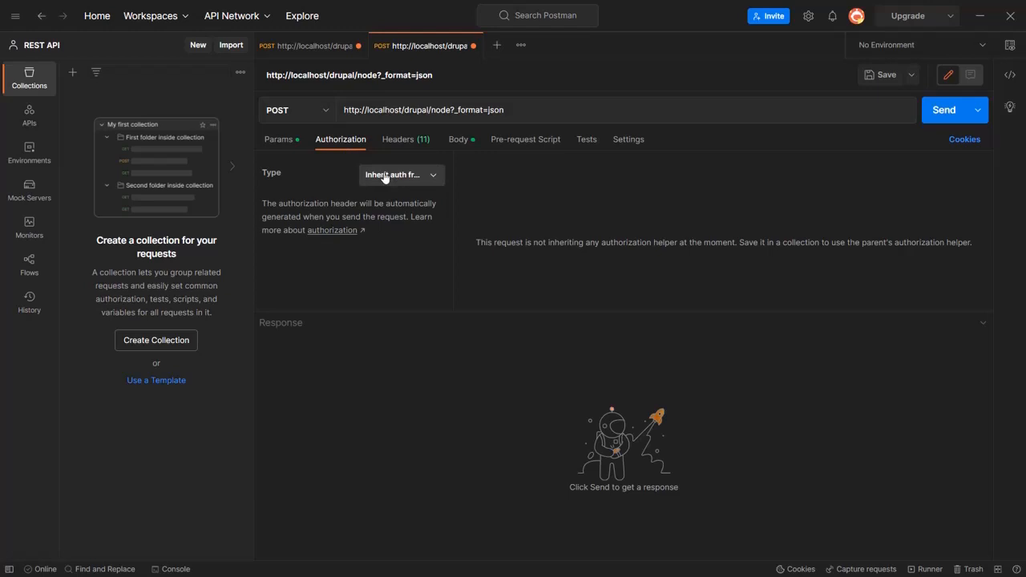
{"action": "left_click", "coordinate": [401, 174]}
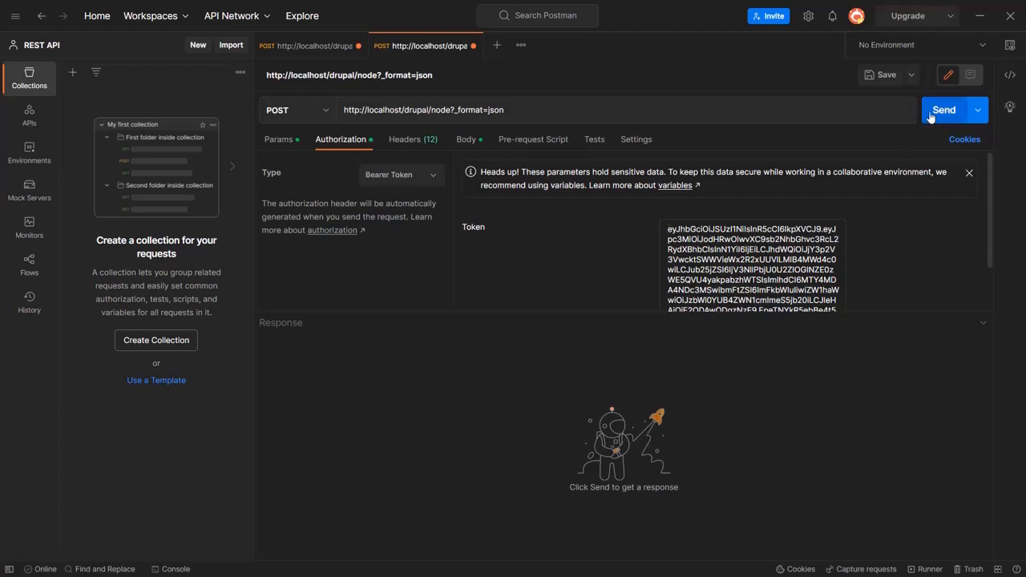
{"action": "left_click", "coordinate": [945, 110]}
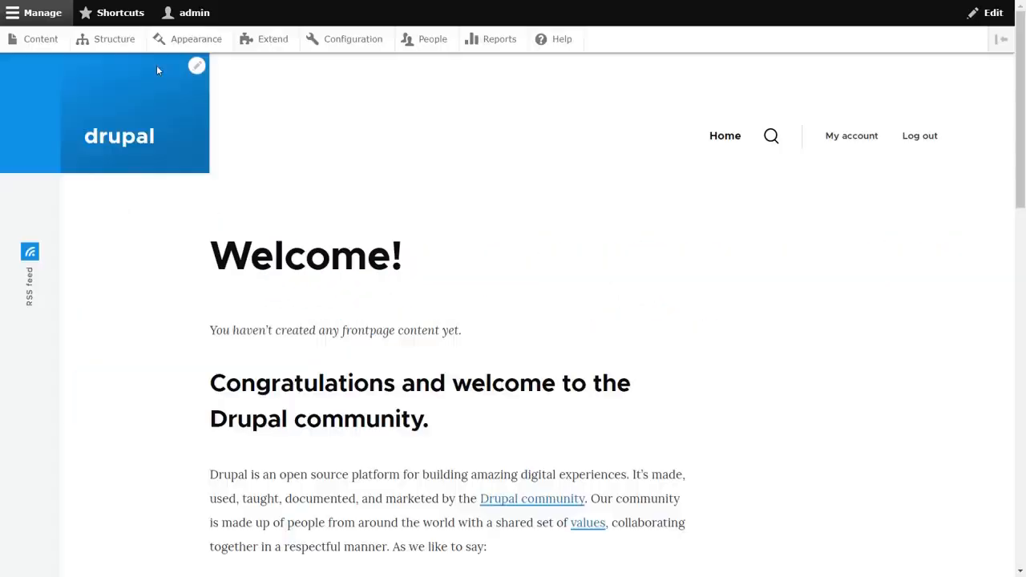
- Open Content to verify the published 'Drupal Rest API Authentication' basic page by admin
{"action": "left_click", "coordinate": [40, 39]}
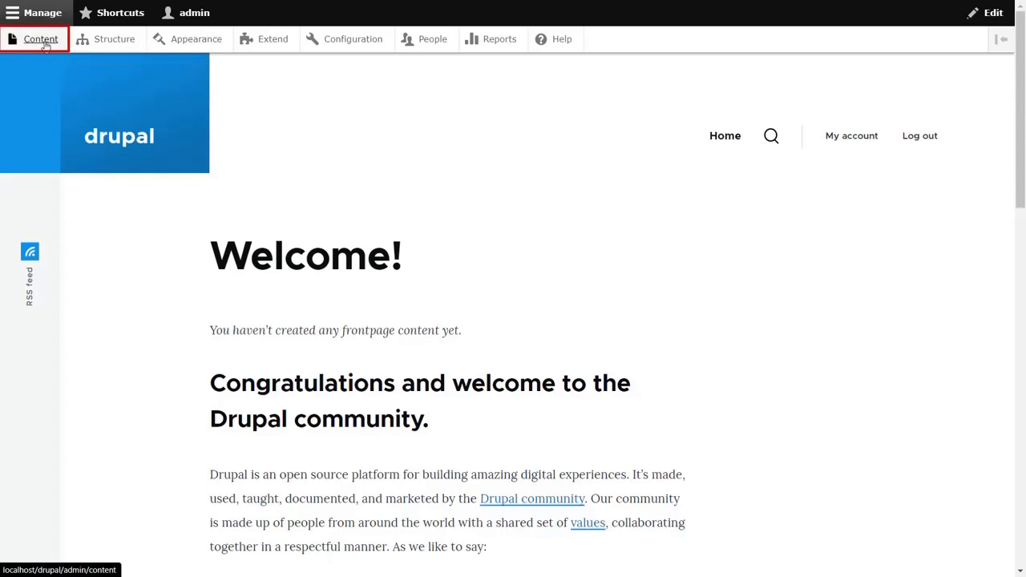
{"action": "left_click", "coordinate": [41, 39]}
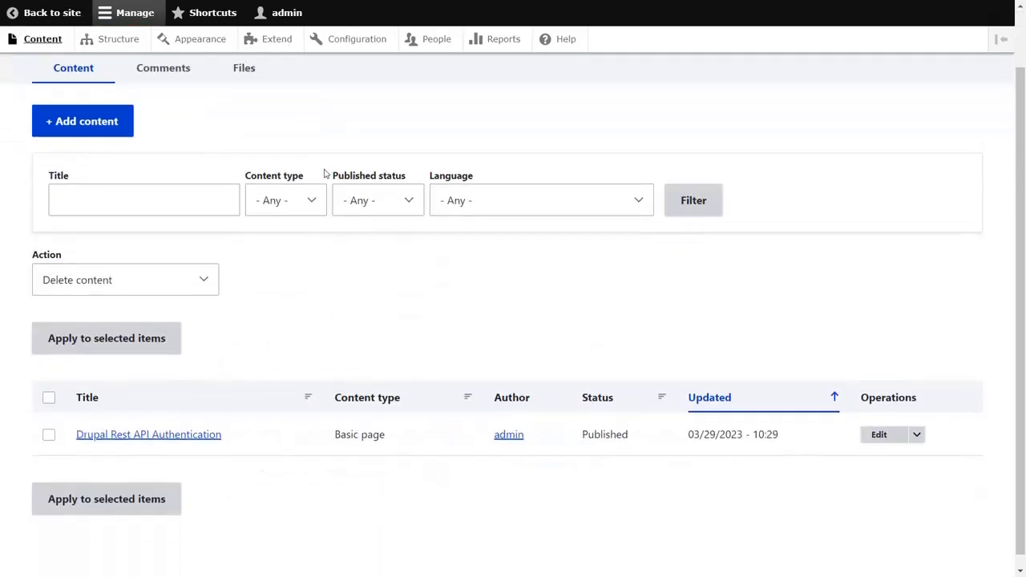
{"action": "mouse_move", "coordinate": [148, 434]}
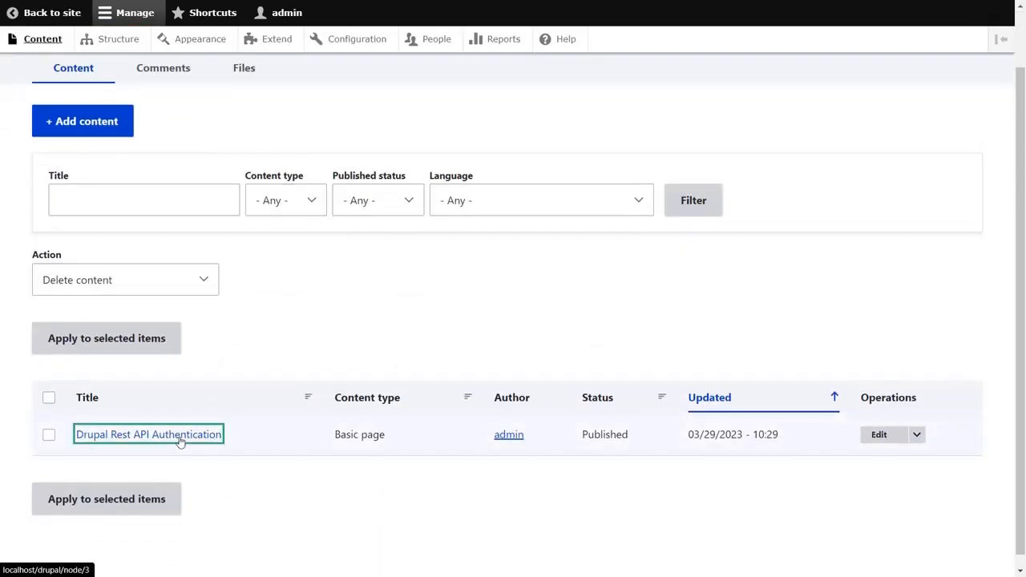